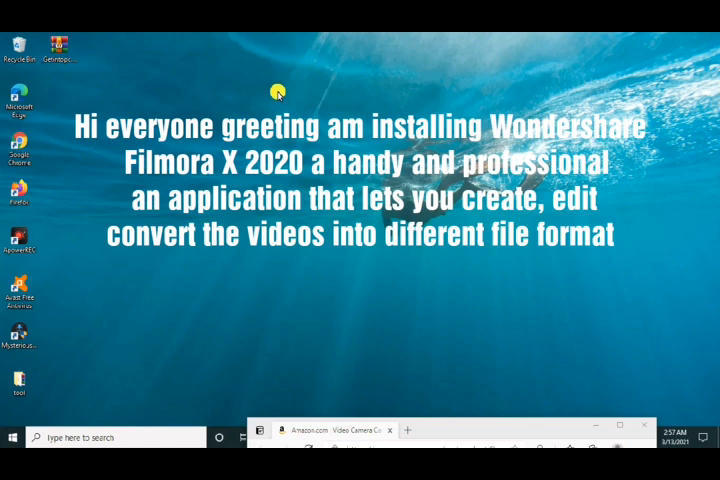
# Open the Wondershare Filmora RAR archive from the desktop so WinRAR asks for its password.
pyautogui.click(62, 48)
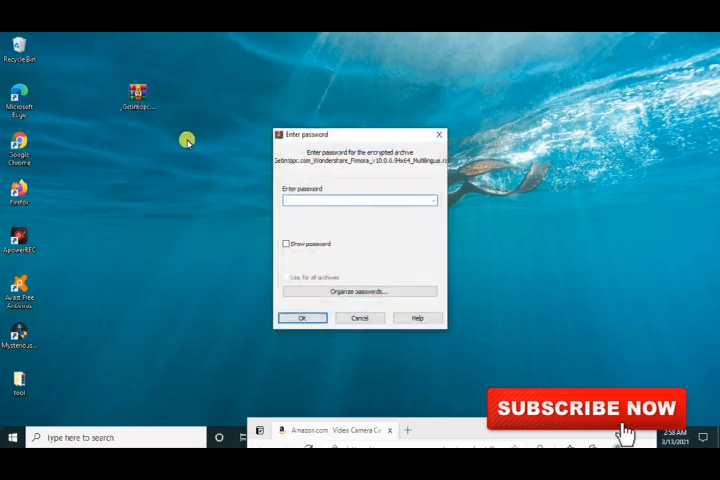
pyautogui.click(356, 200)
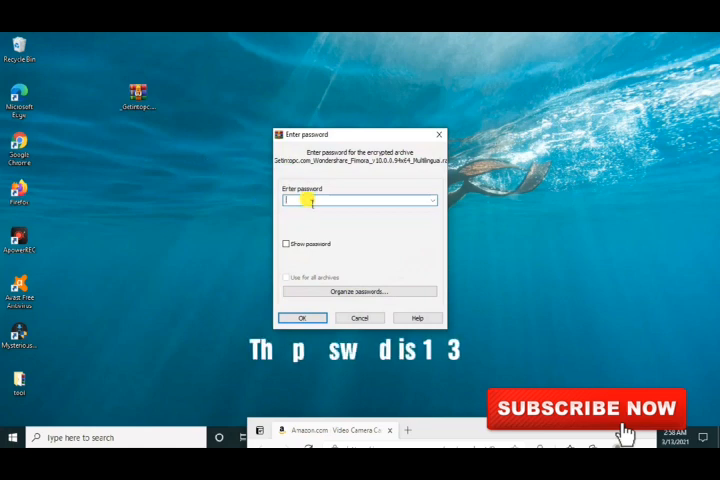
pyautogui.write('123')
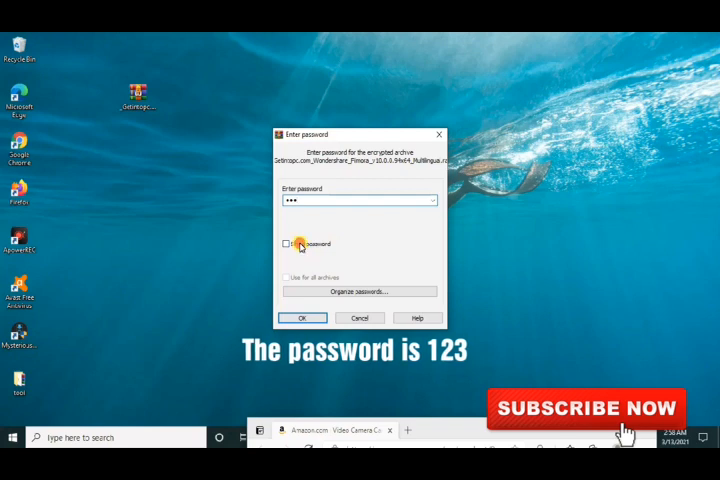
pyautogui.click(302, 318)
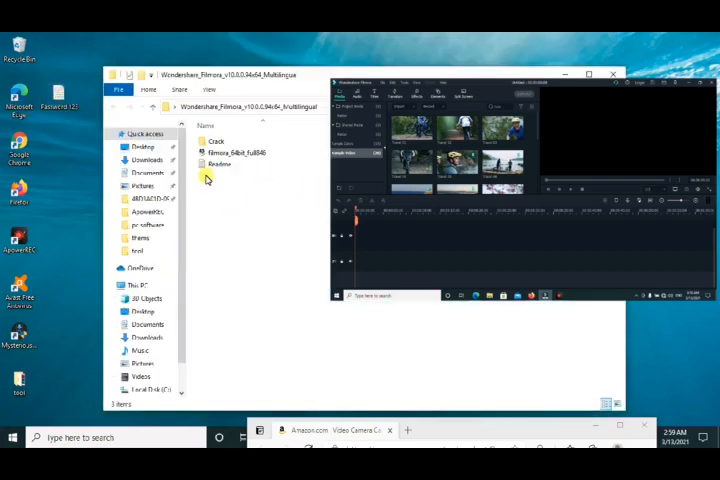
# Show the extracted Filmora folder in Details view with the Crack folder, installer, Readme and password file.
pyautogui.click(228, 176)
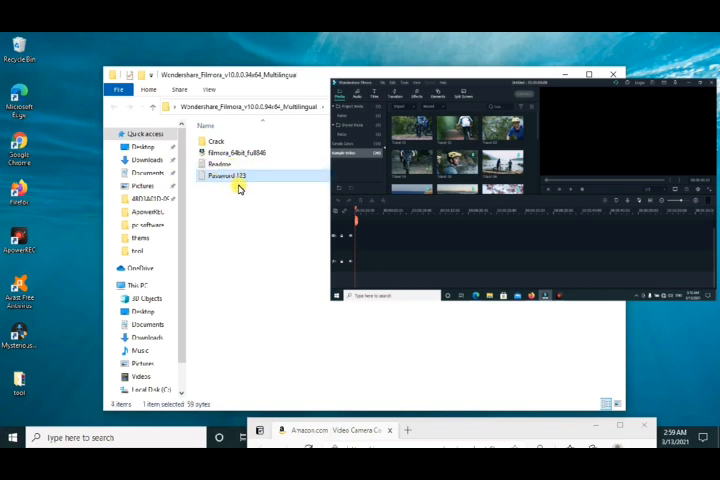
pyautogui.click(220, 176)
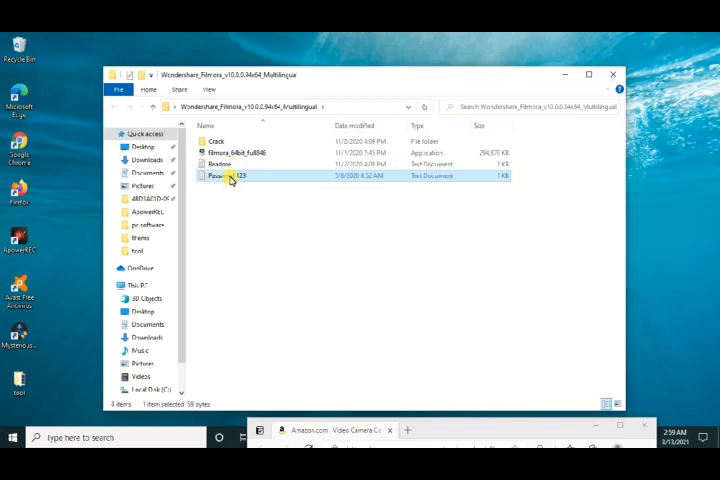
pyautogui.moveTo(230, 176)
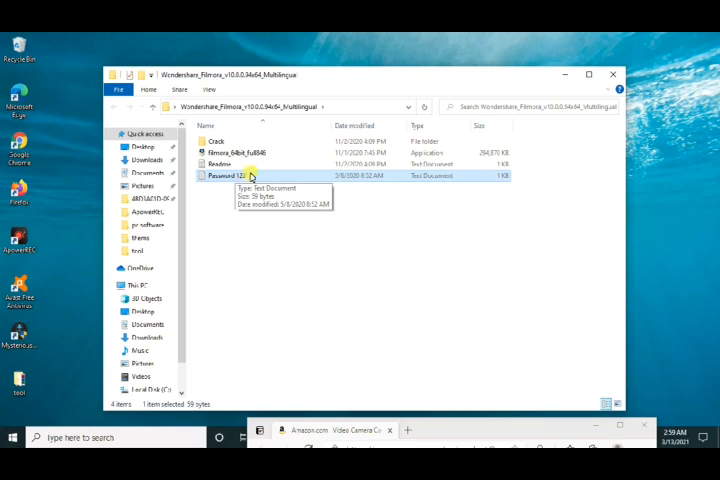
pyautogui.moveTo(256, 196)
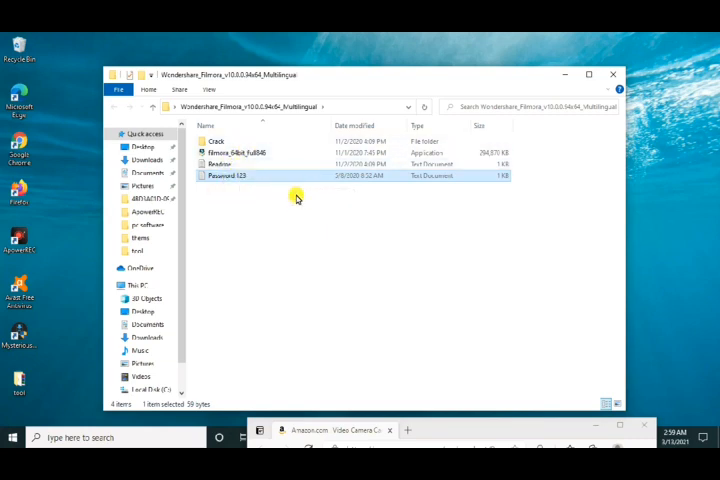
pyautogui.moveTo(406, 208)
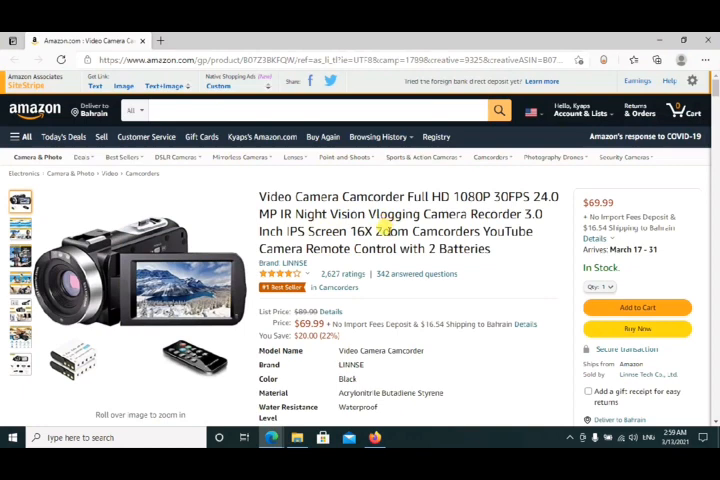
# Scroll the Amazon 1080P camcorder listing down to its About this item details.
pyautogui.scroll(-3)
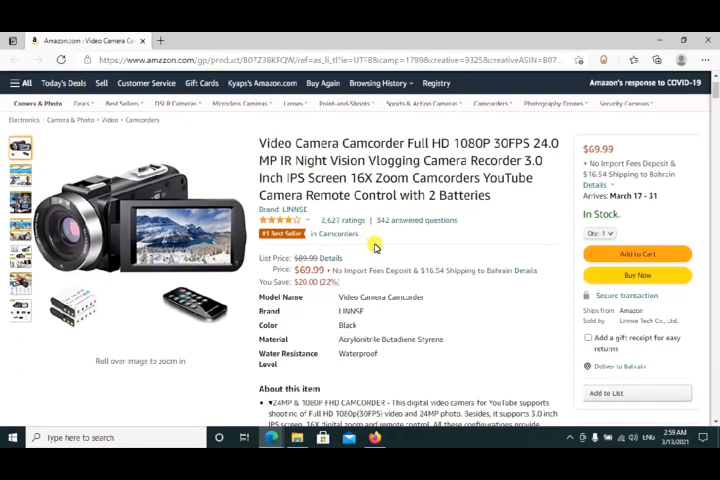
pyautogui.moveTo(376, 242)
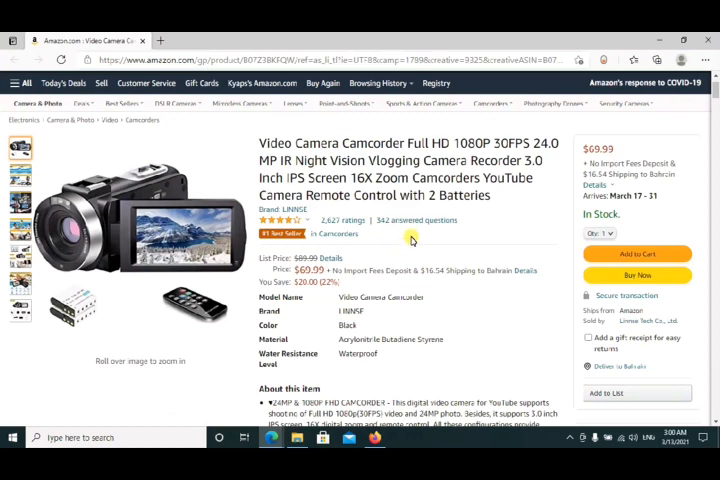
pyautogui.scroll(-3)
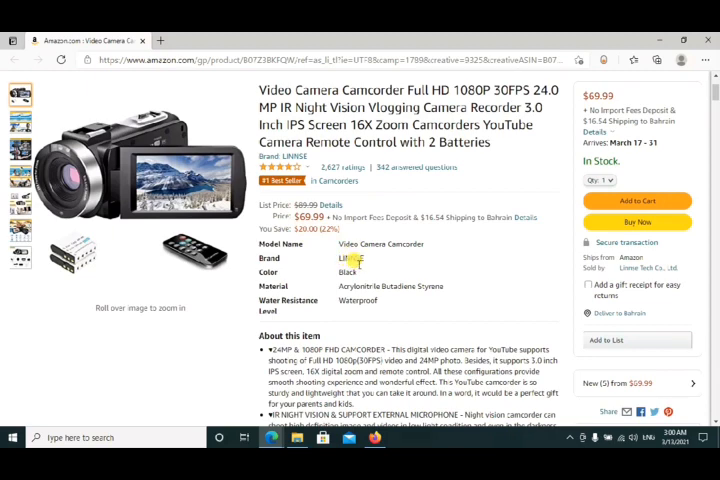
pyautogui.moveTo(396, 262)
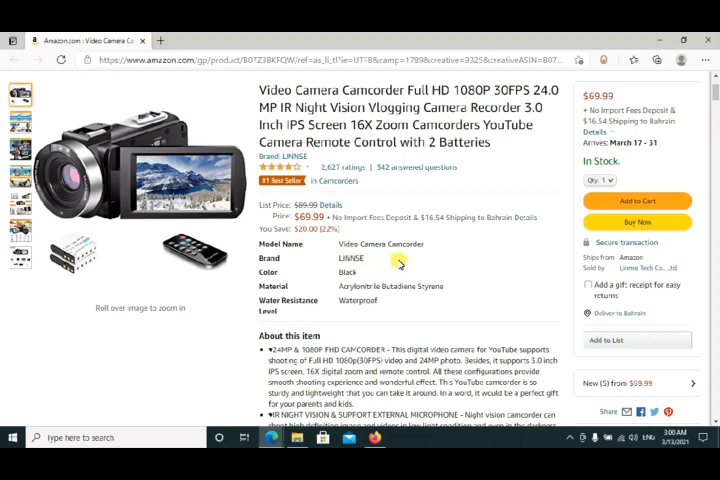
pyautogui.scroll(-3)
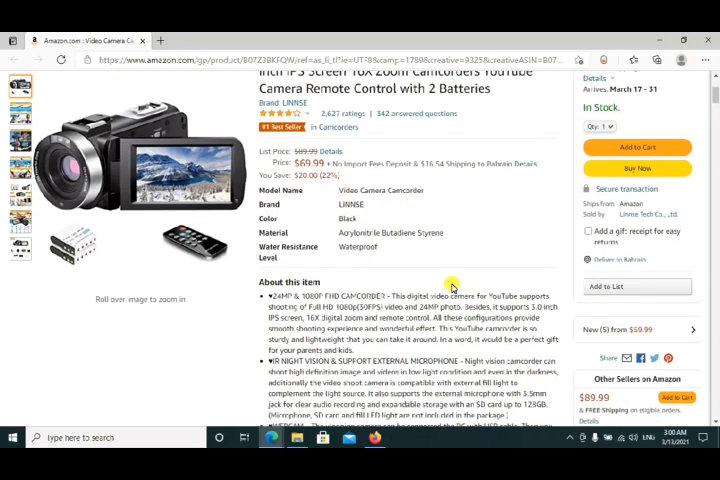
pyautogui.moveTo(448, 284)
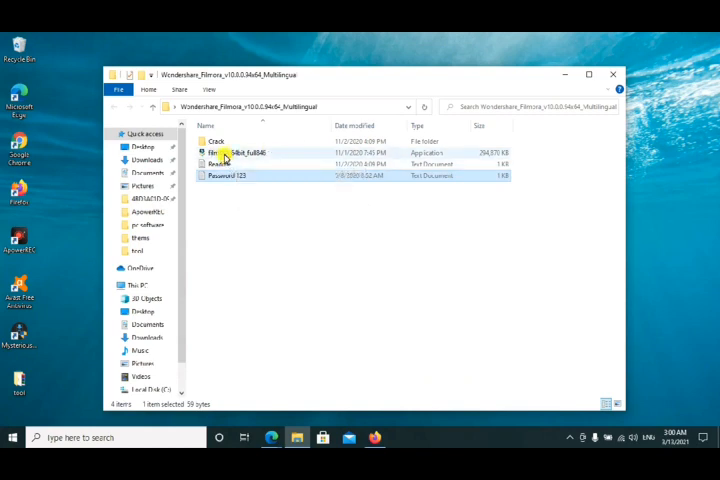
pyautogui.moveTo(230, 156)
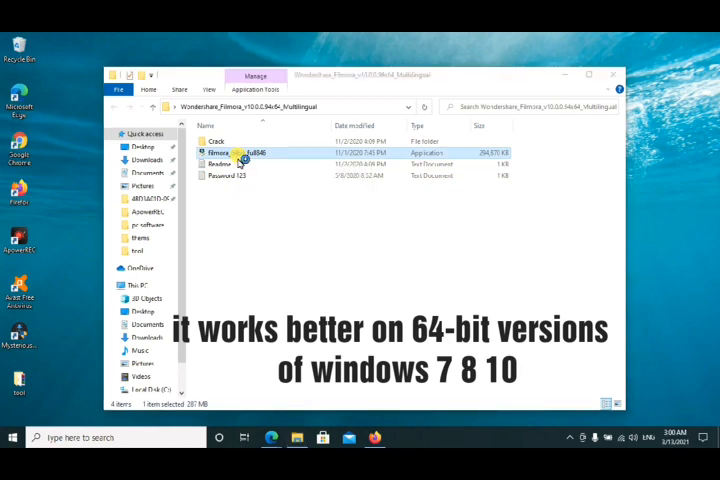
# Launch Filmora_64bit_full548.exe so the setup language prompt appears.
pyautogui.doubleClick(232, 152)
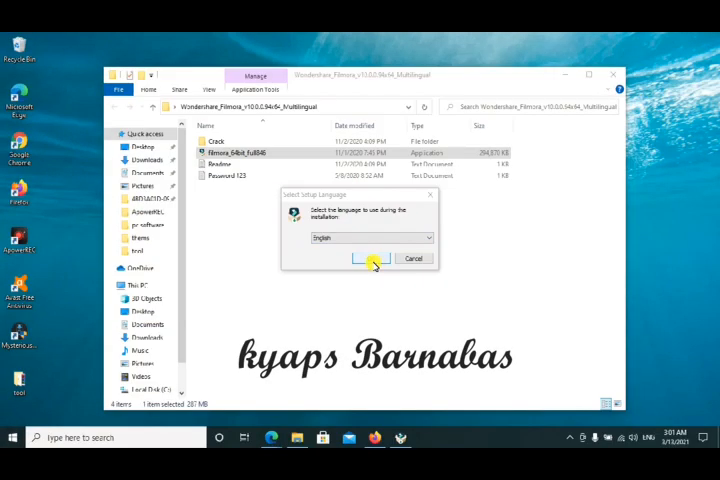
# Confirm English as setup language, read and accept the license agreement, and continue to Next.
pyautogui.click(372, 258)
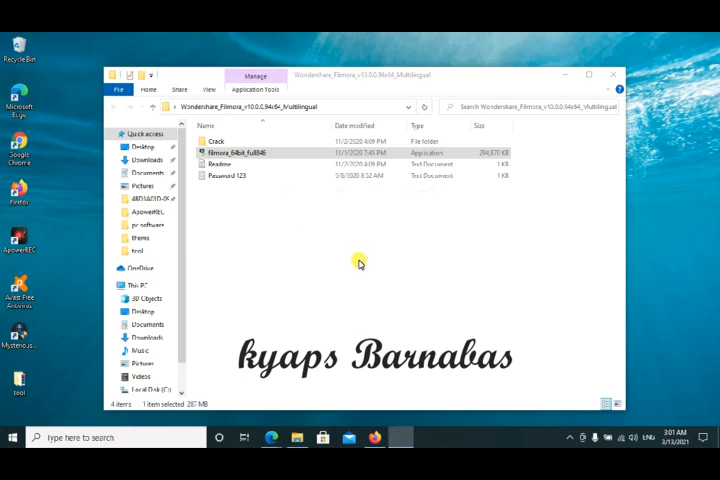
pyautogui.doubleClick(236, 152)
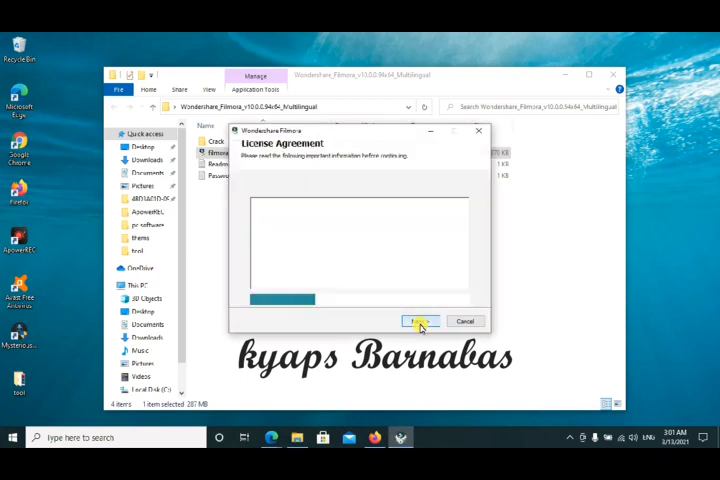
pyautogui.click(418, 320)
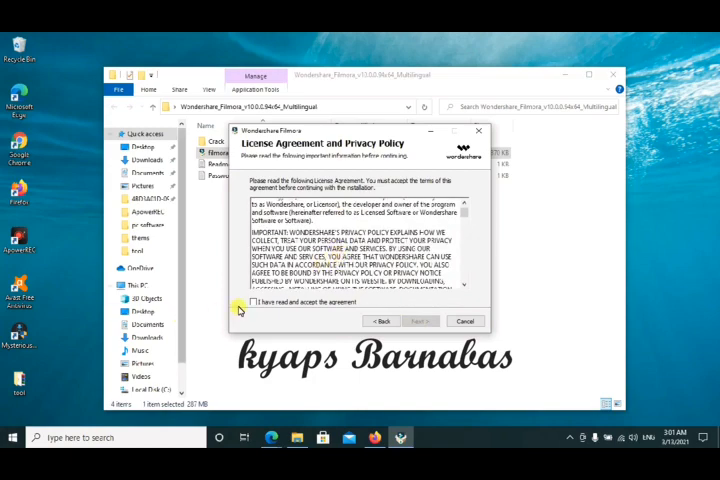
pyautogui.click(256, 300)
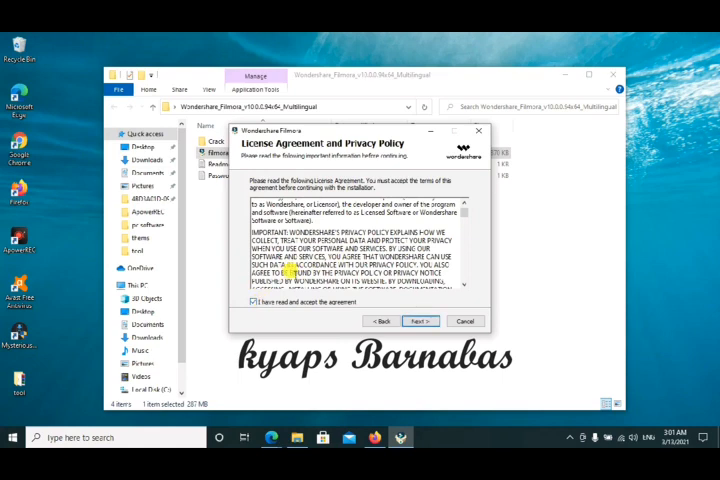
pyautogui.scroll(-3)
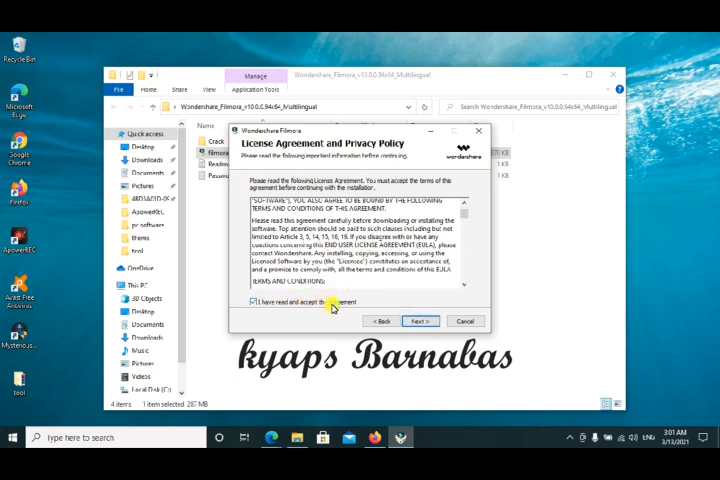
pyautogui.click(420, 320)
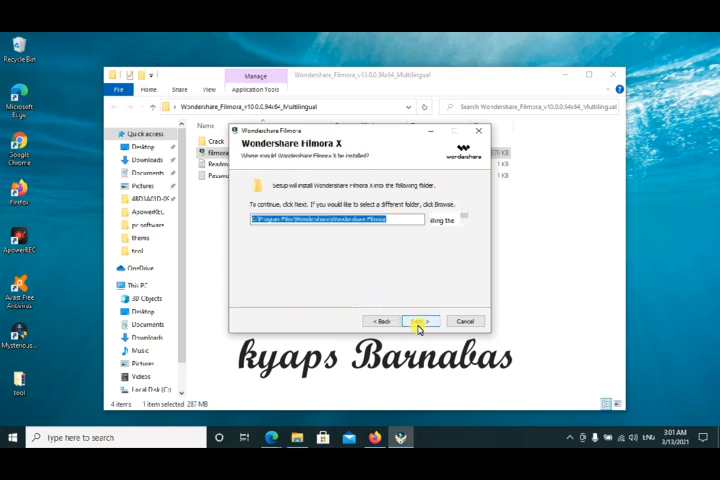
# Start installing Filmora X into the default destination folder.
pyautogui.click(420, 320)
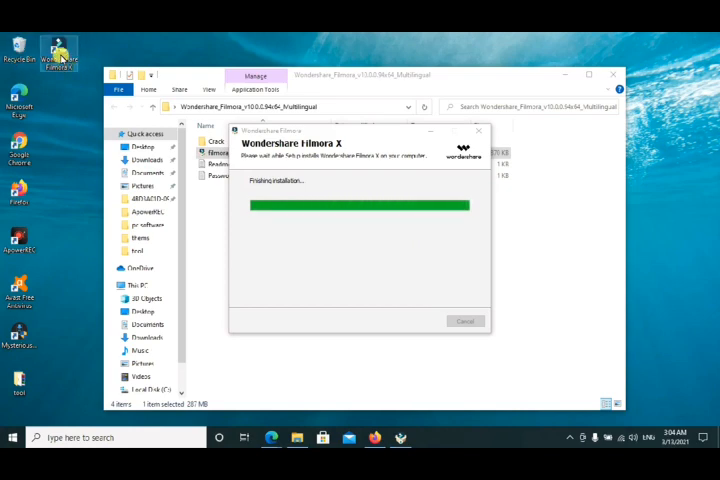
pyautogui.moveTo(400, 184)
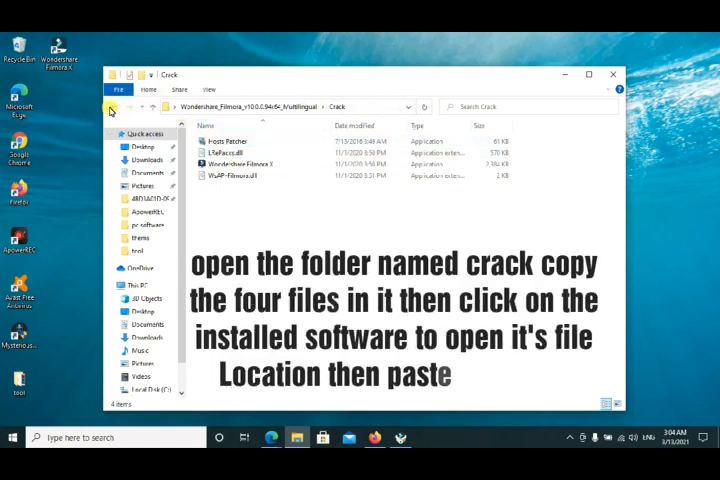
# Return to the extracted folder, enter Crack and select all four patch files.
pyautogui.click(112, 108)
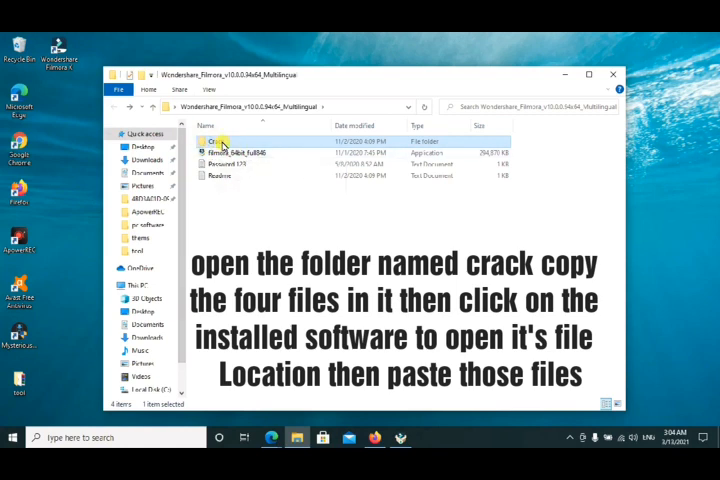
pyautogui.doubleClick(212, 140)
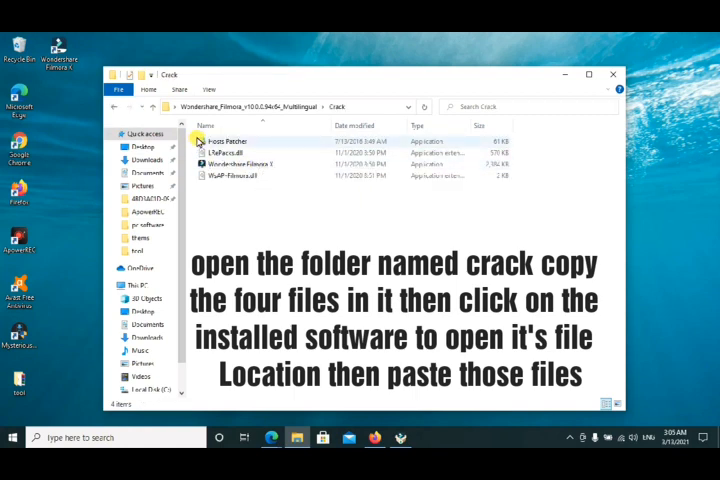
pyautogui.click(224, 140)
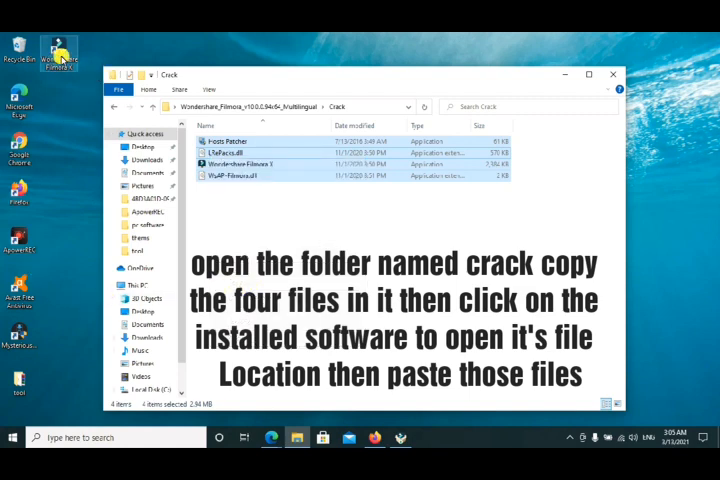
# Copy the four crack files and paste them into the Wondershare Filmora folder under Program Files.
pyautogui.rightClick(56, 52)
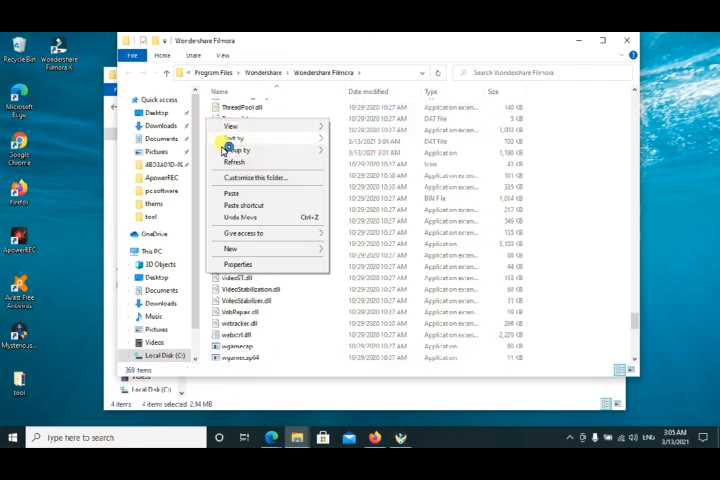
pyautogui.click(232, 192)
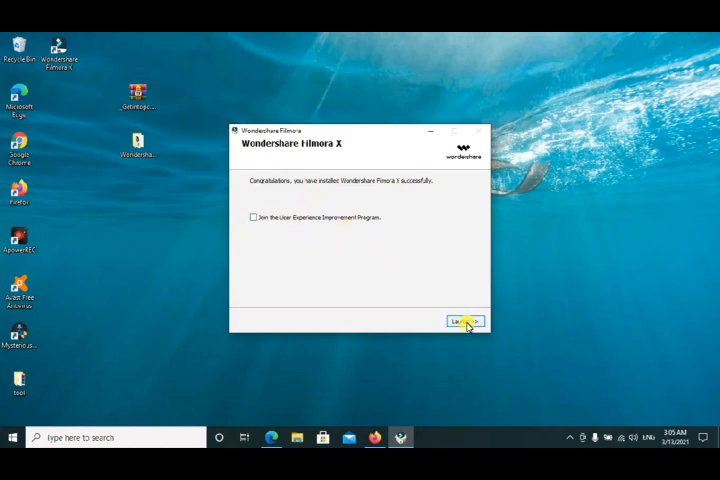
# Finish the installer, leaving the Windows desktop showing.
pyautogui.click(464, 320)
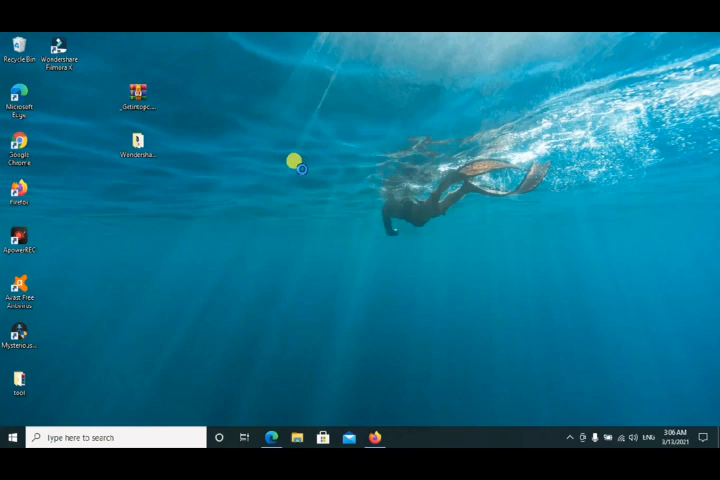
pyautogui.moveTo(344, 128)
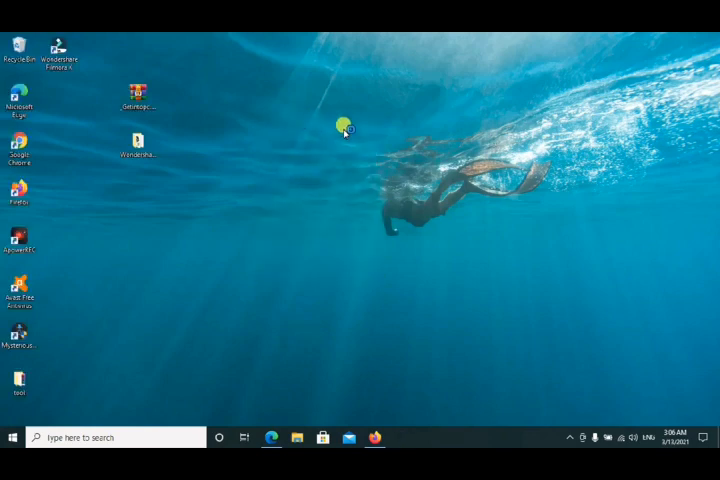
pyautogui.moveTo(342, 138)
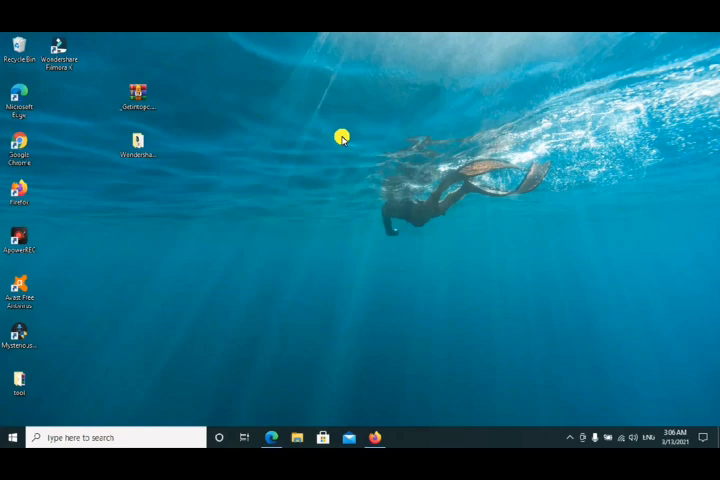
# Refresh the desktop so the new Wondershare Filmora X shortcut appears before launching it.
pyautogui.rightClick(340, 136)
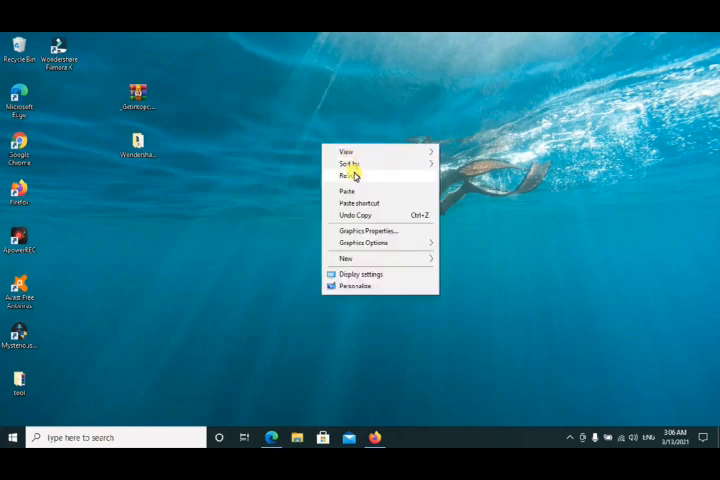
pyautogui.click(348, 176)
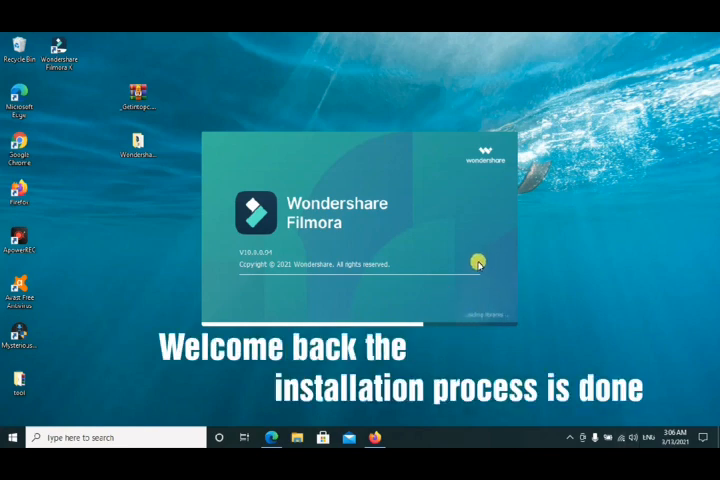
pyautogui.moveTo(444, 272)
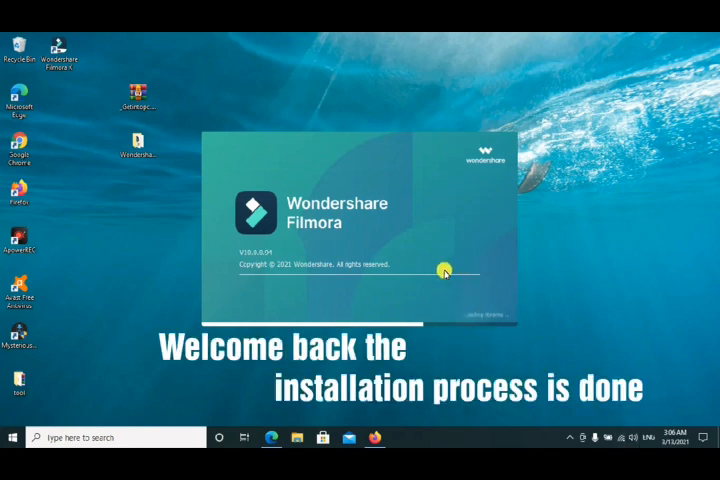
pyautogui.moveTo(436, 276)
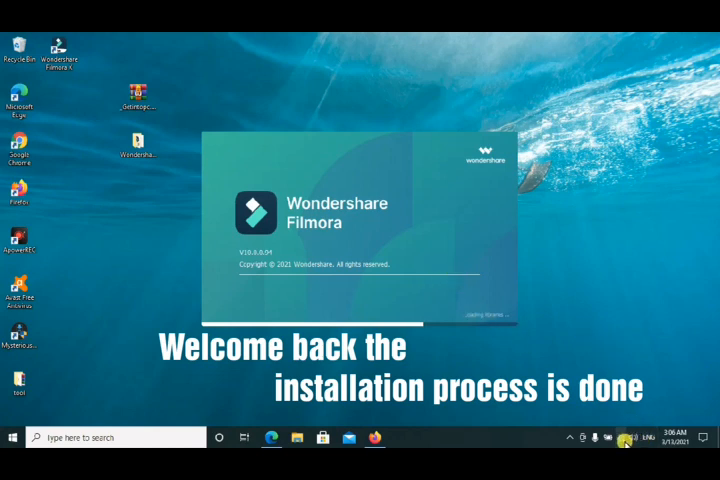
pyautogui.moveTo(610, 200)
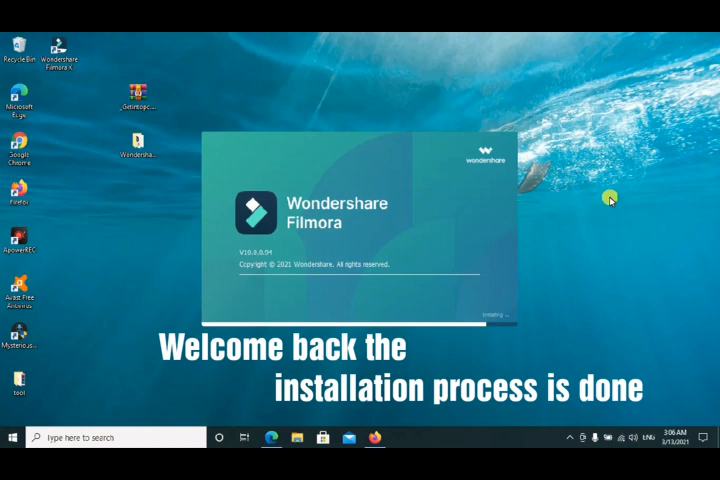
pyautogui.moveTo(604, 288)
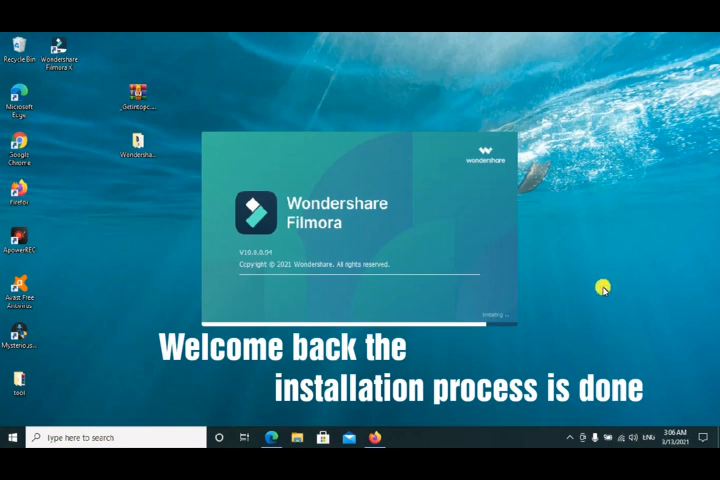
pyautogui.moveTo(608, 328)
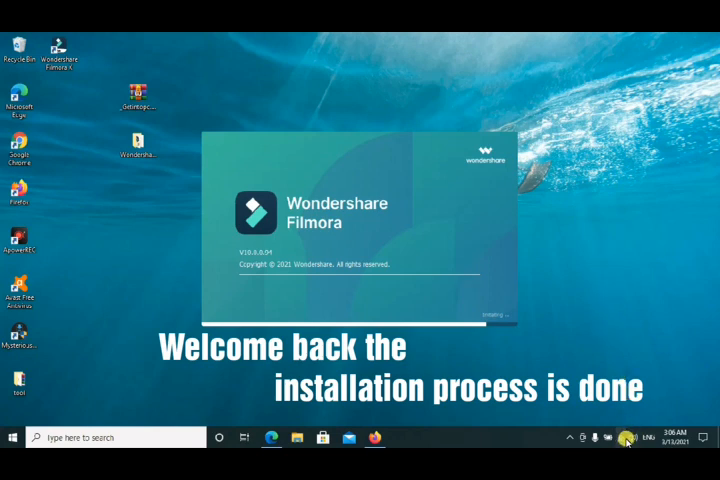
pyautogui.moveTo(652, 290)
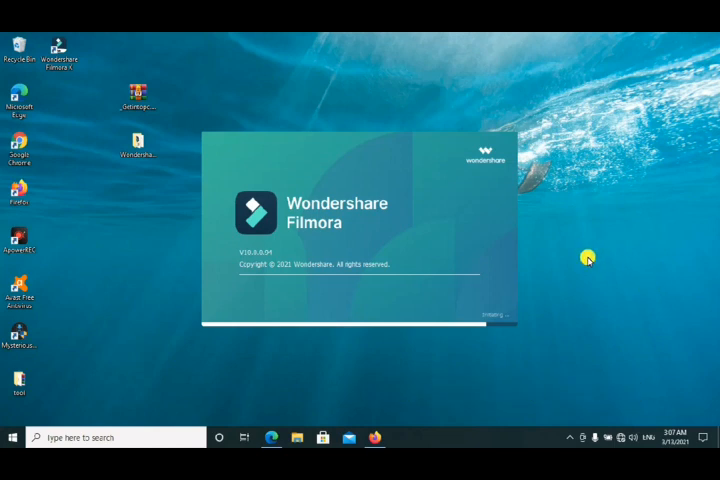
pyautogui.moveTo(584, 260)
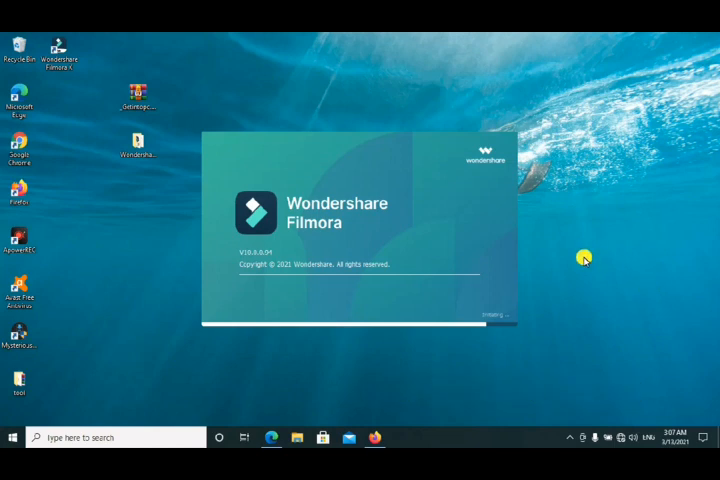
pyautogui.moveTo(604, 256)
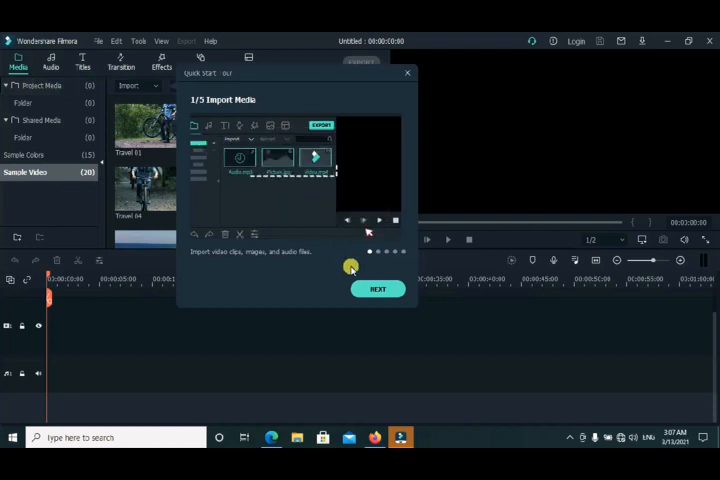
# Advance through every Quick Start Tour step until the tour closes on the editing workspace.
pyautogui.click(378, 288)
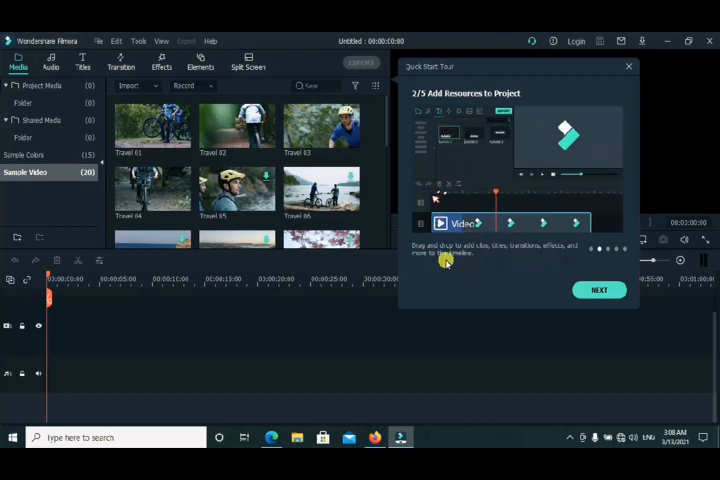
pyautogui.click(600, 290)
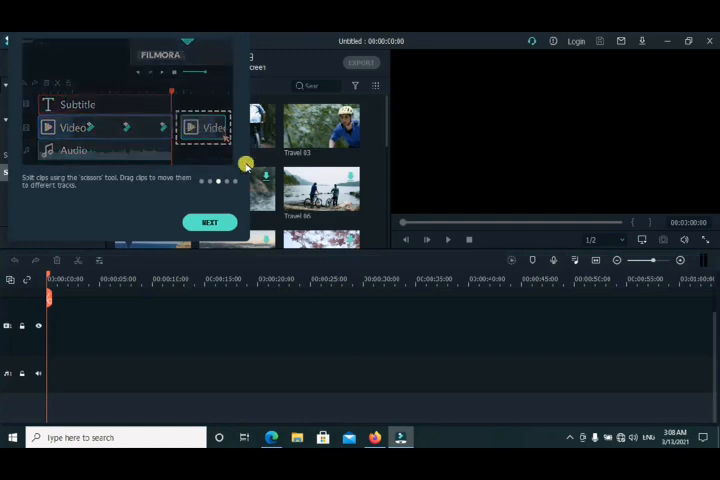
pyautogui.click(210, 222)
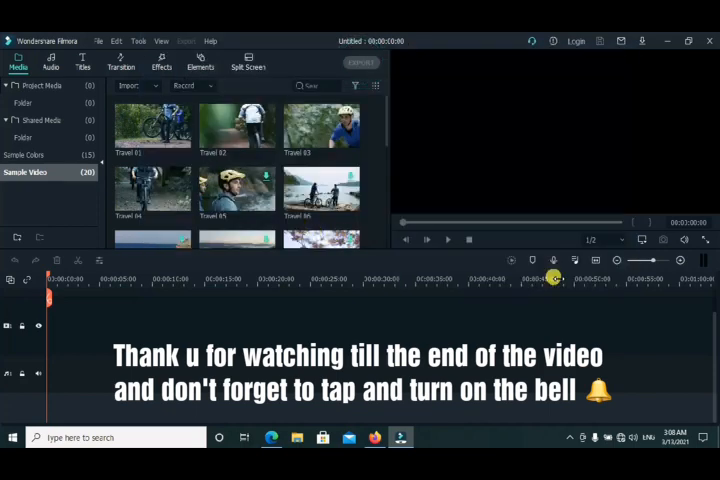
pyautogui.moveTo(236, 144)
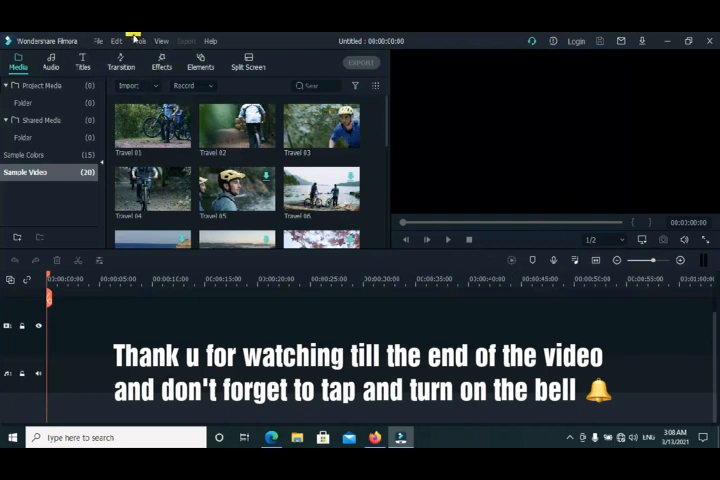
pyautogui.moveTo(136, 40)
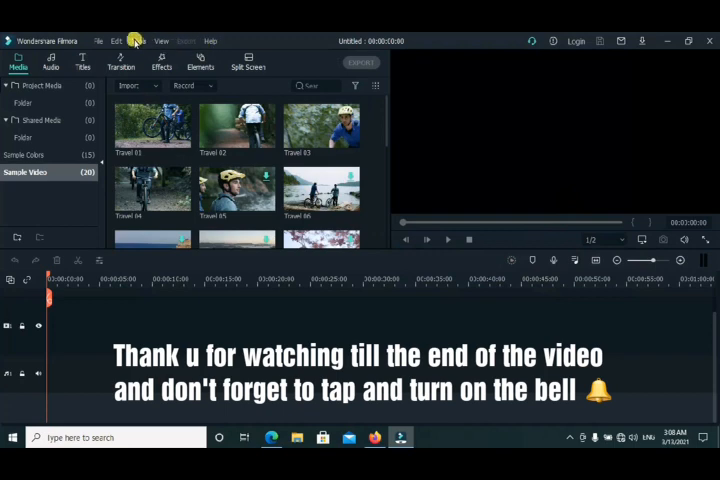
# Browse the Edit, Tools and Help menus, view the About version 10.0.0 details and dismiss them.
pyautogui.click(136, 40)
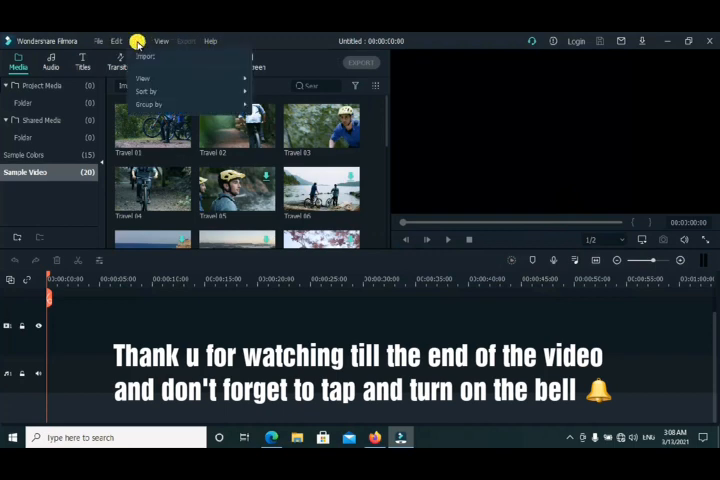
pyautogui.click(140, 40)
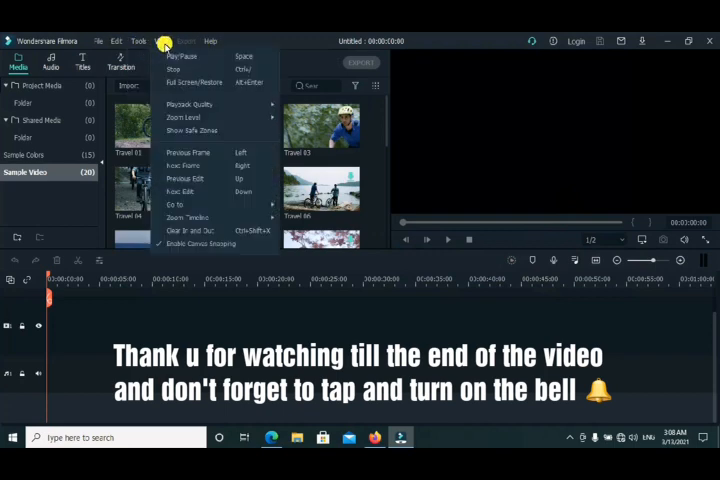
pyautogui.click(210, 40)
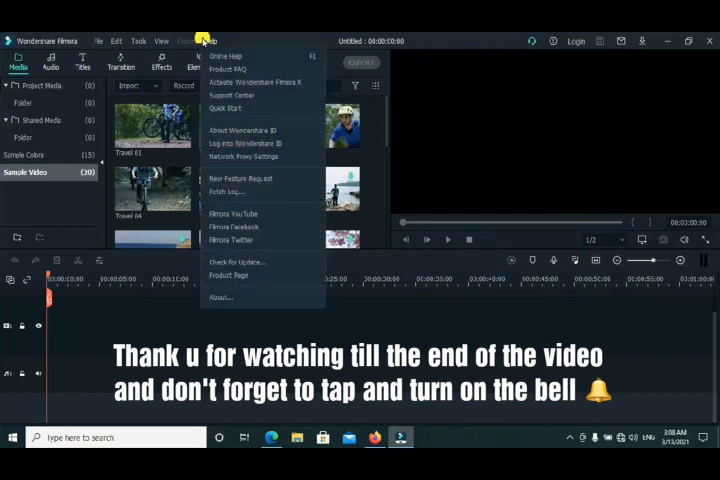
pyautogui.moveTo(250, 304)
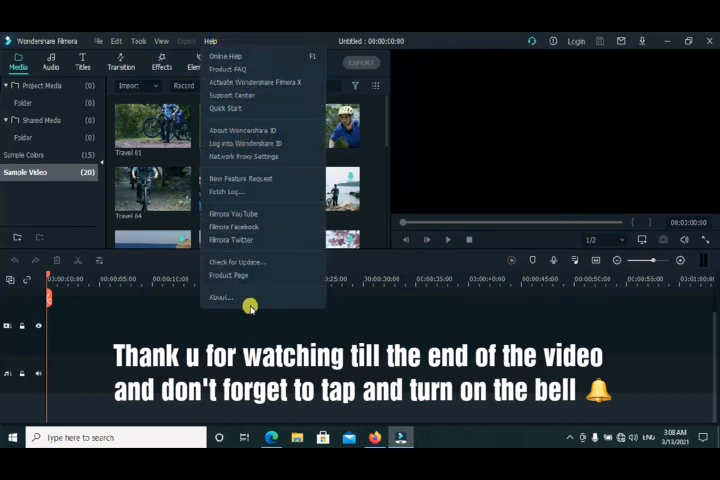
pyautogui.click(210, 40)
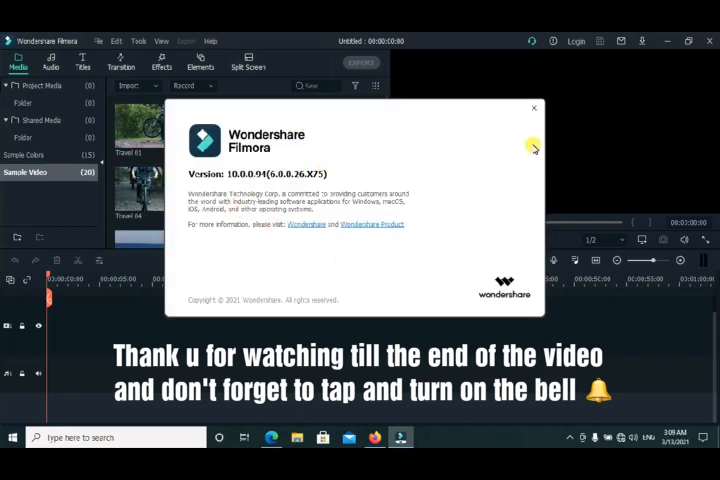
pyautogui.moveTo(532, 112)
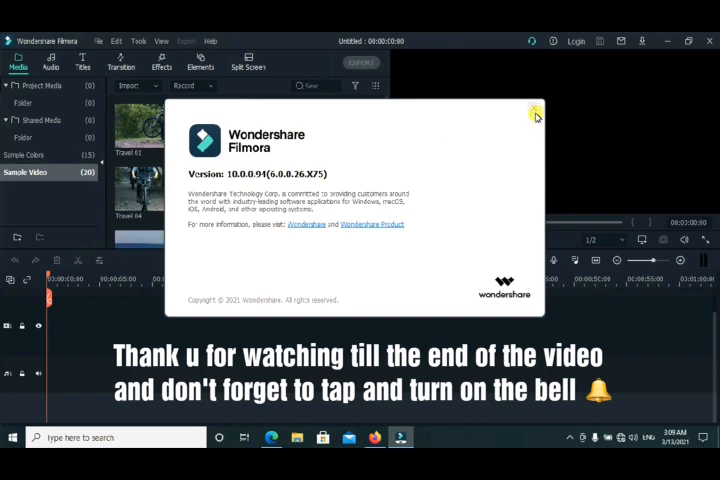
pyautogui.click(210, 40)
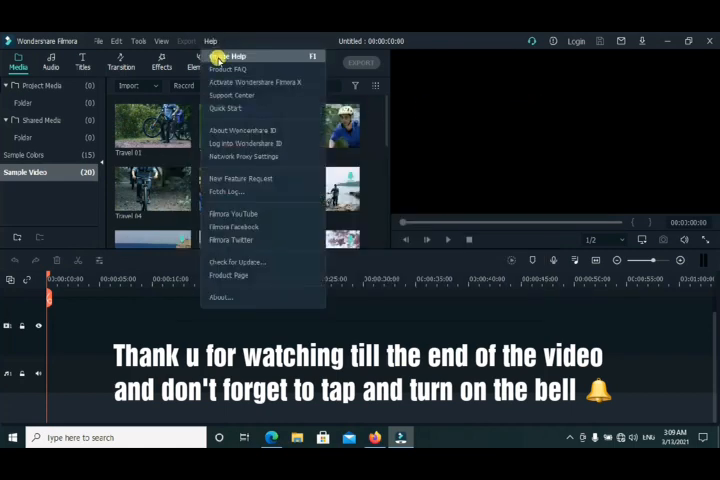
pyautogui.moveTo(248, 200)
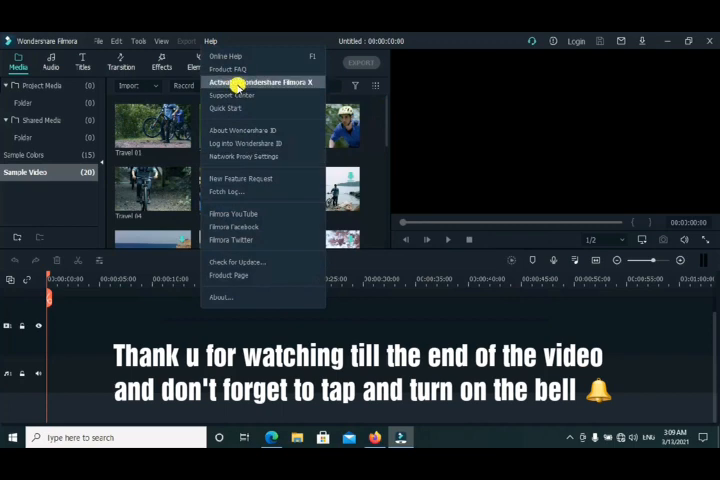
# Activate the Filmora X license from Help and get the 'license activated successfully' confirmation.
pyautogui.click(262, 82)
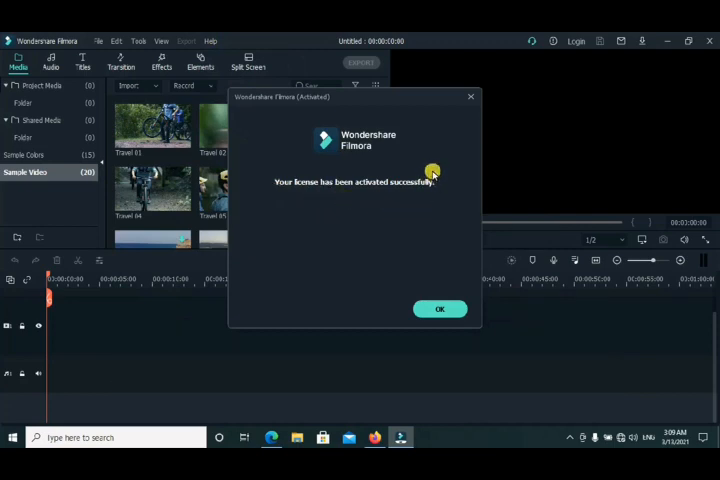
pyautogui.moveTo(264, 220)
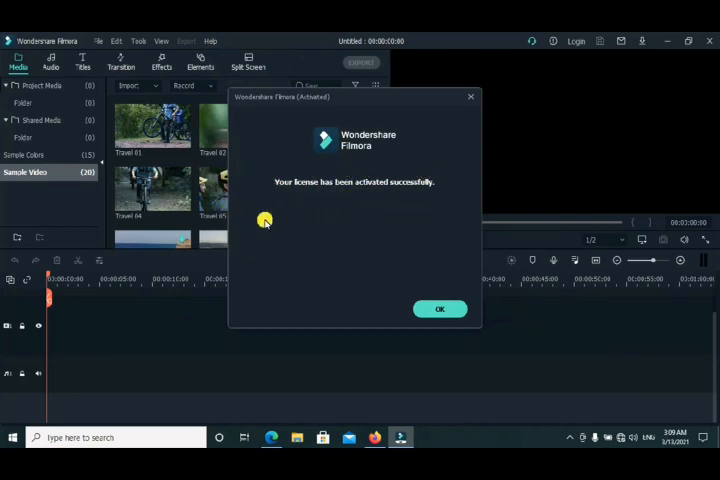